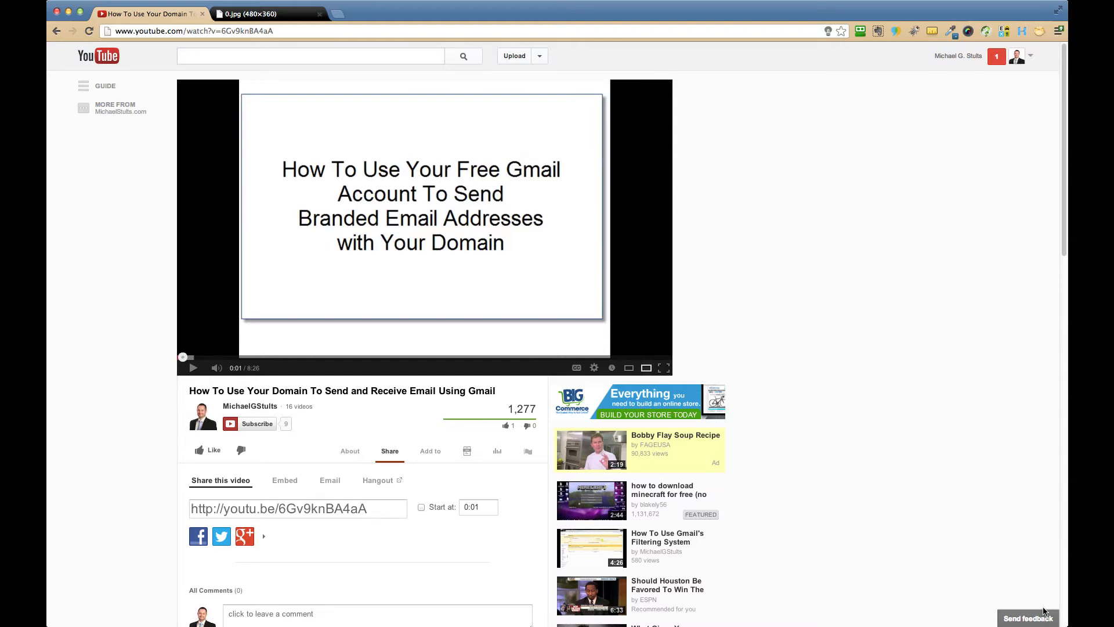
mouse_move(499, 184)
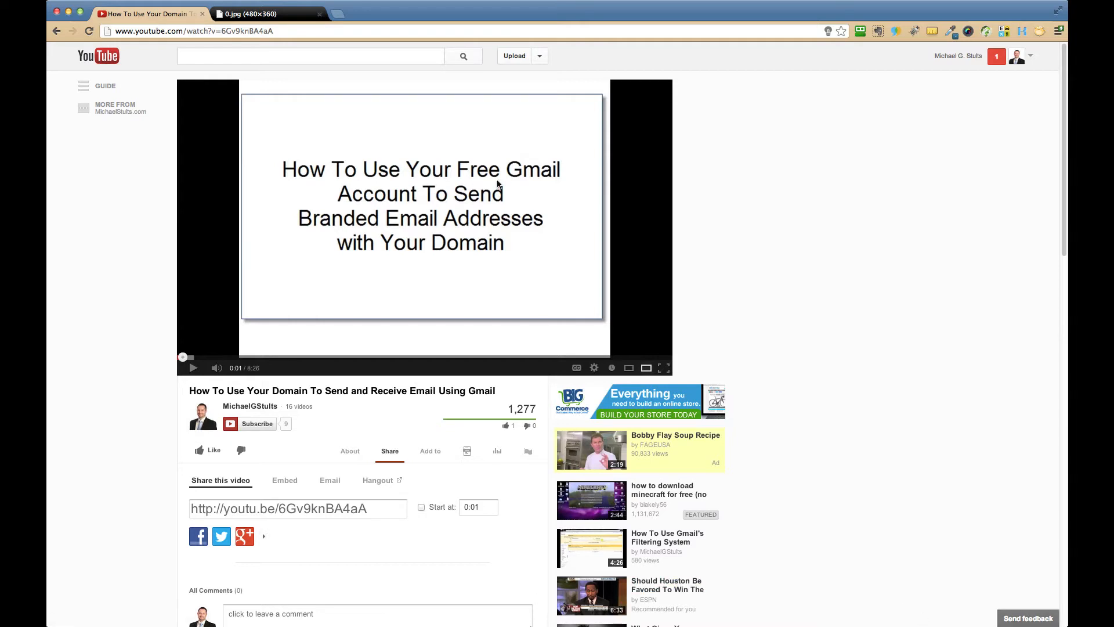
mouse_move(599, 148)
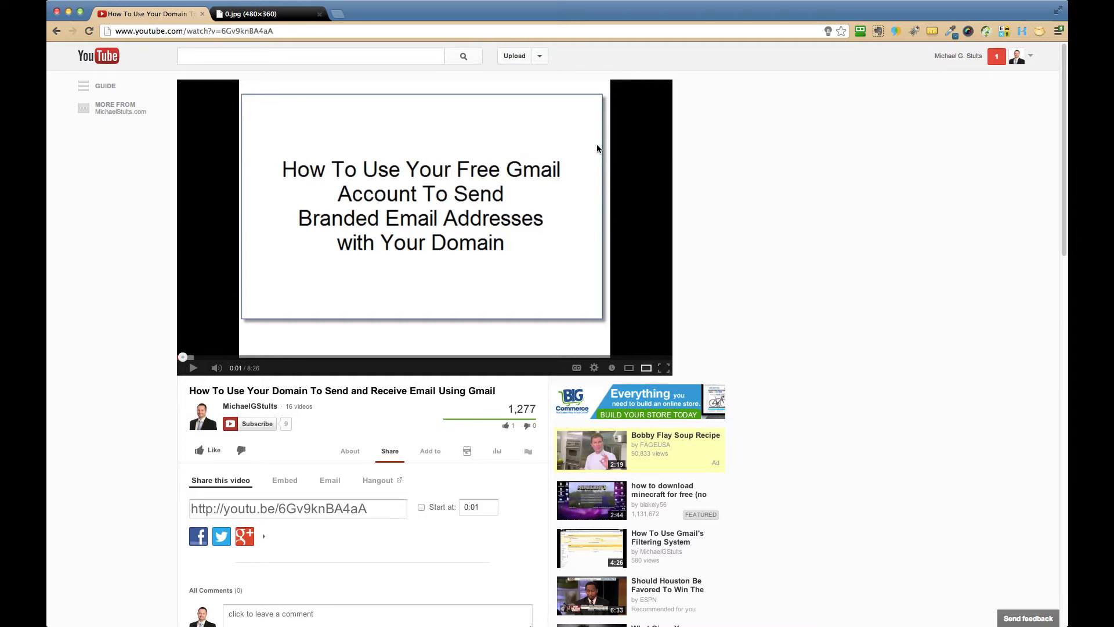
mouse_move(480, 12)
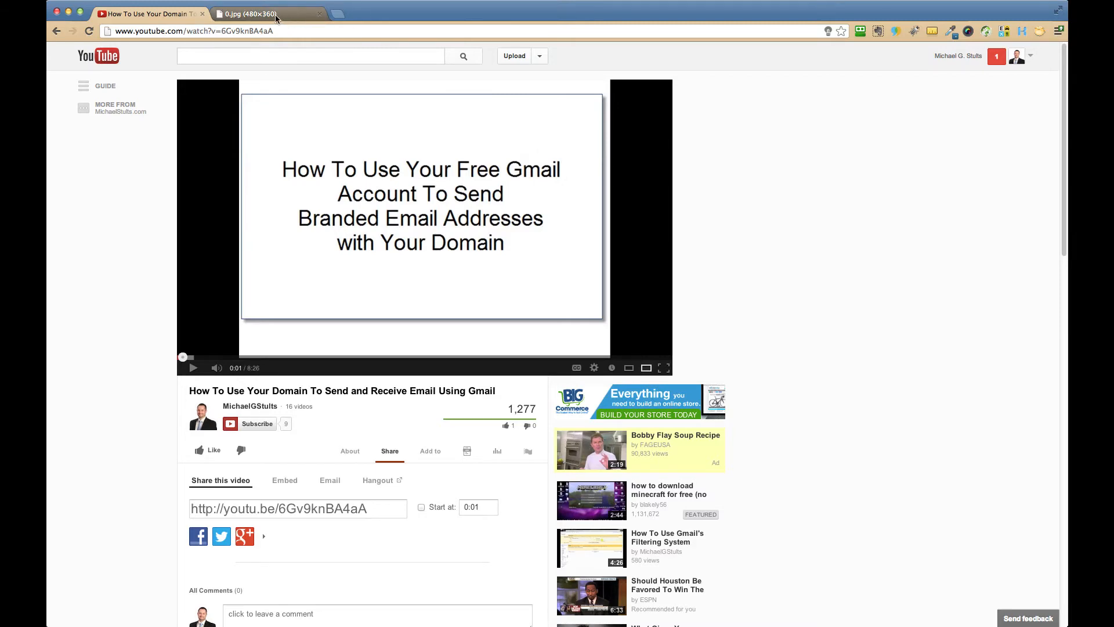
- Switch to the 0.jpg tab showing the img.youtube.com thumbnail for video 6Gv9knBA4aA
click(255, 13)
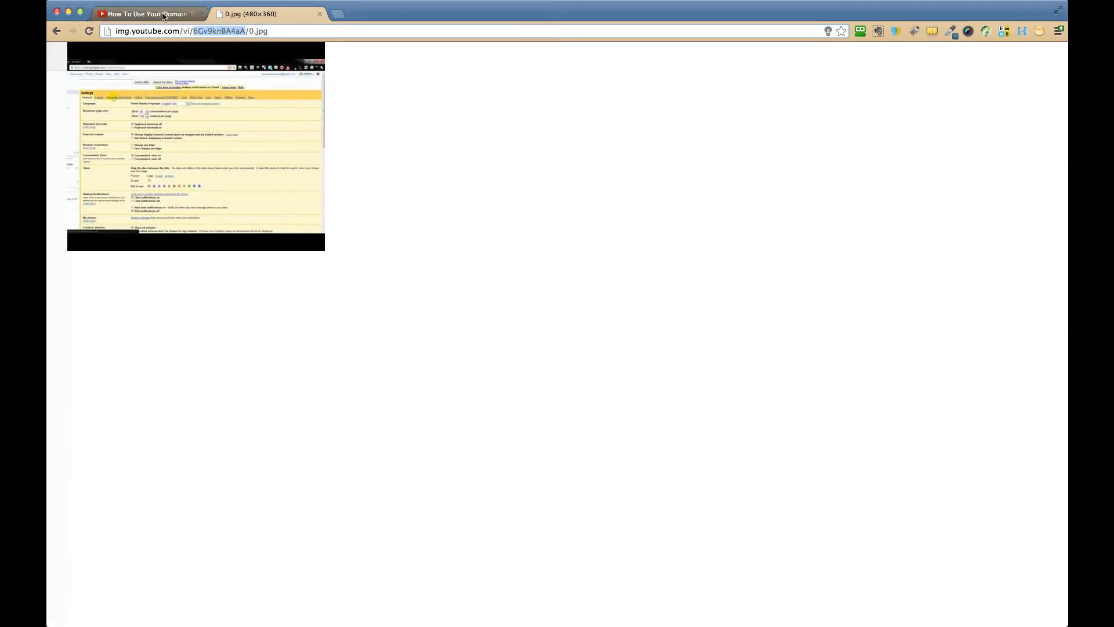
- Return to the YouTube watch page and select the youtu.be short share link
click(148, 14)
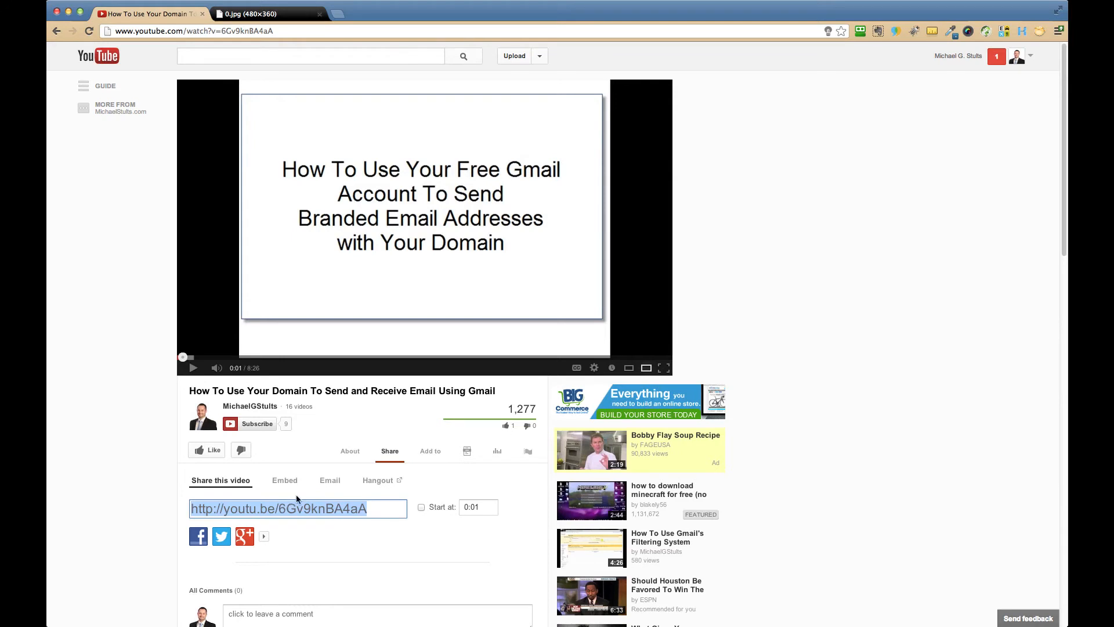
click(260, 10)
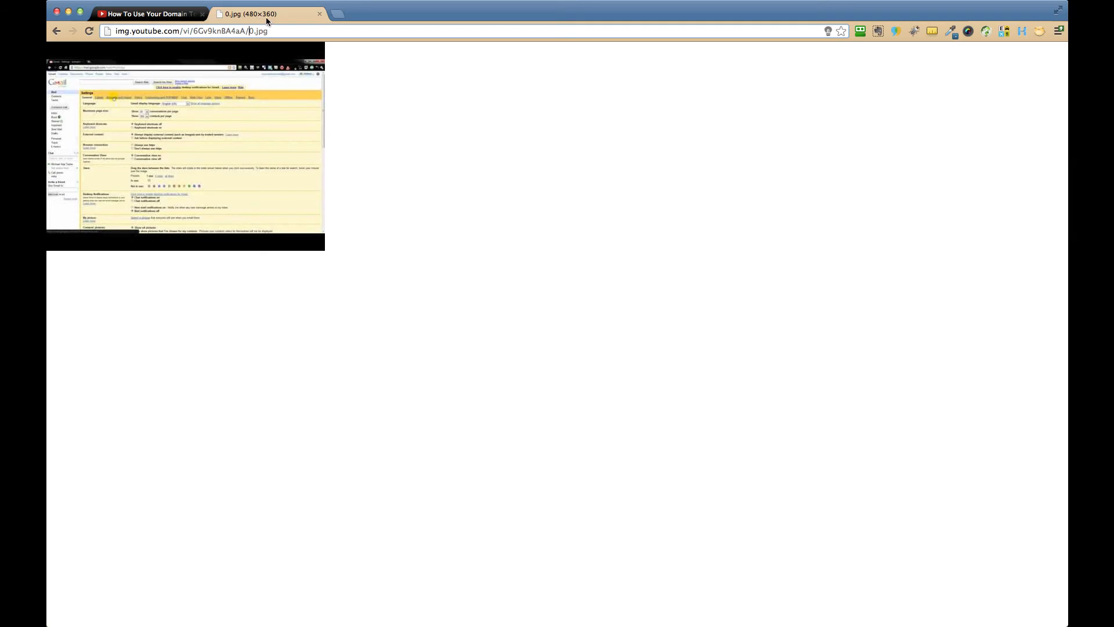
mouse_move(333, 24)
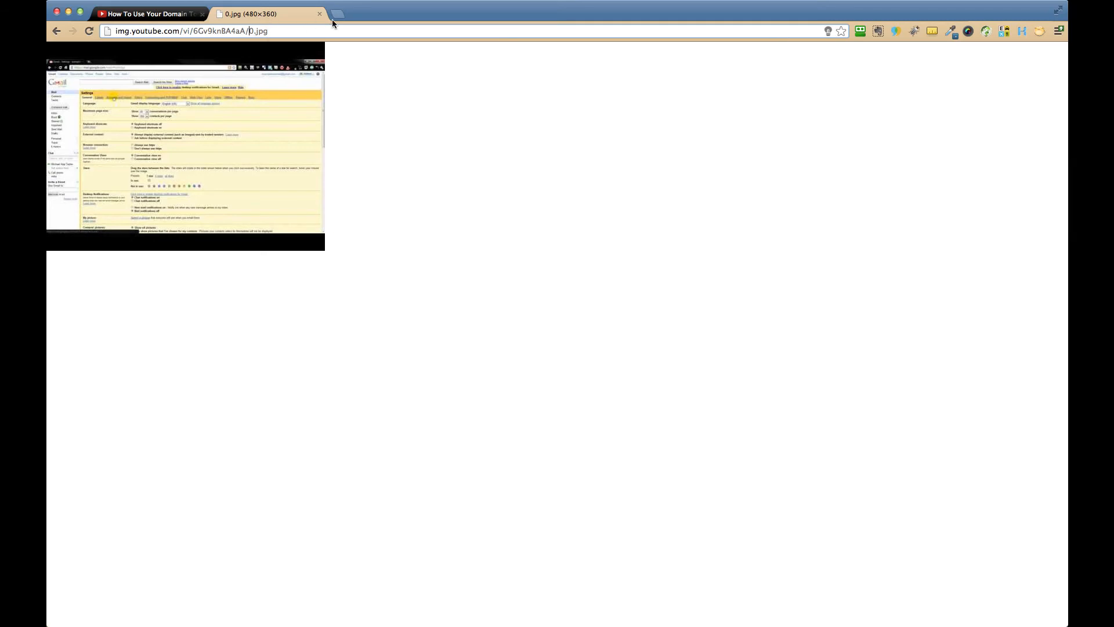